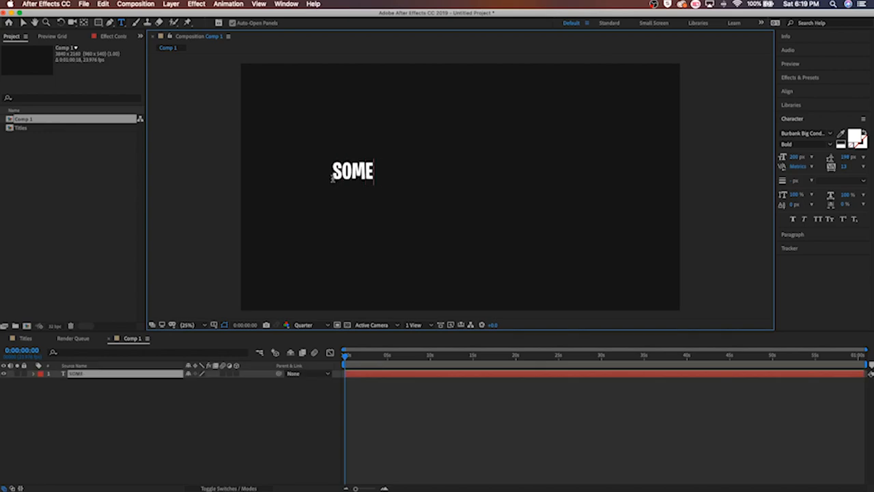
- Finish the text to read SOMETHING and restyle it in a Gotham weight via the font family list
type("THING")
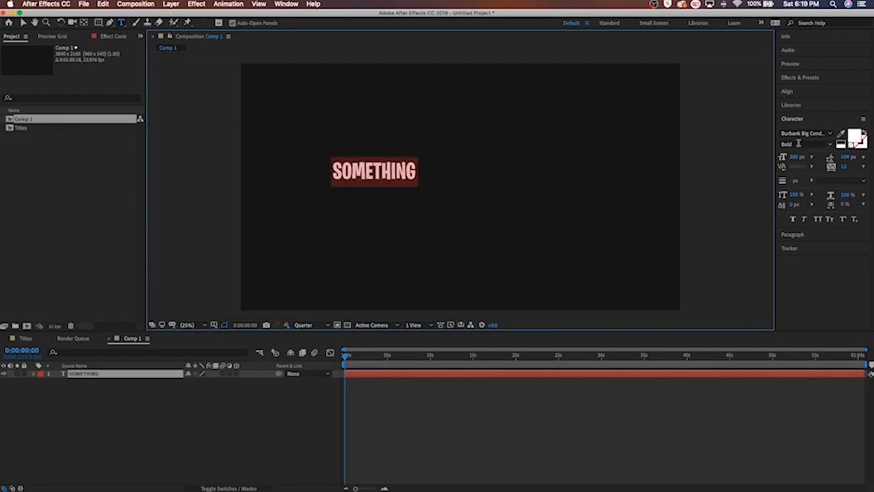
left_click(811, 133)
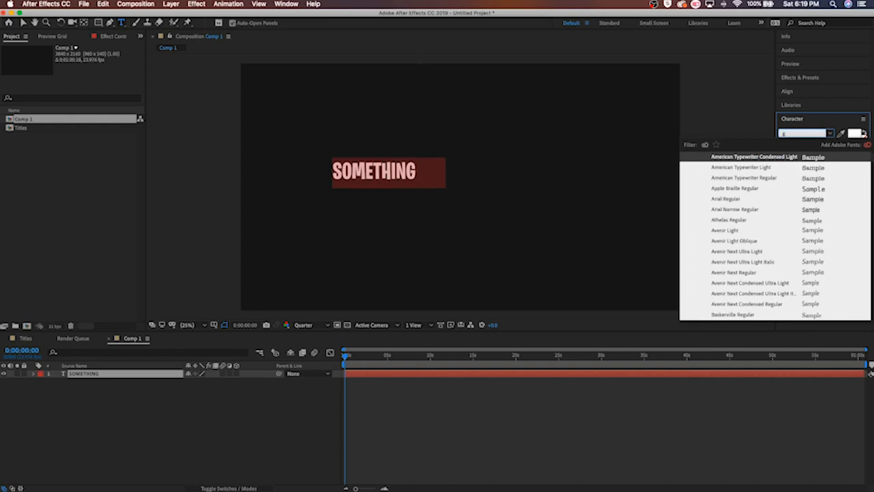
type("goth")
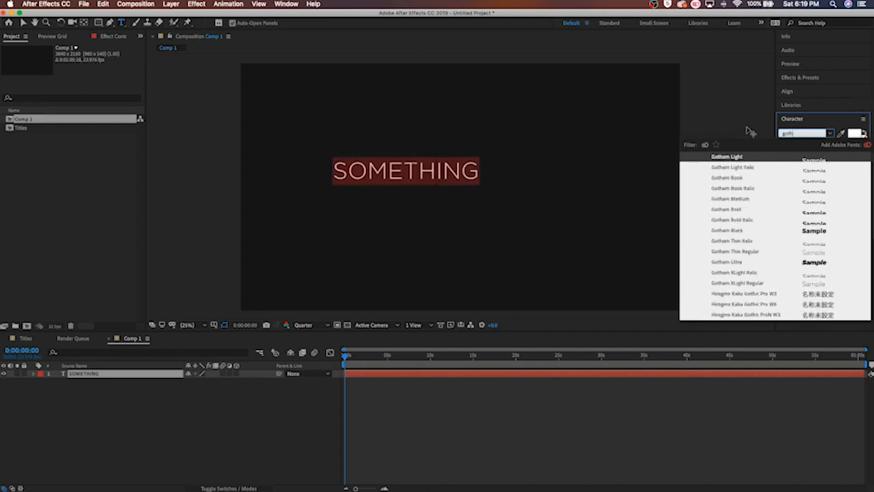
left_click(729, 262)
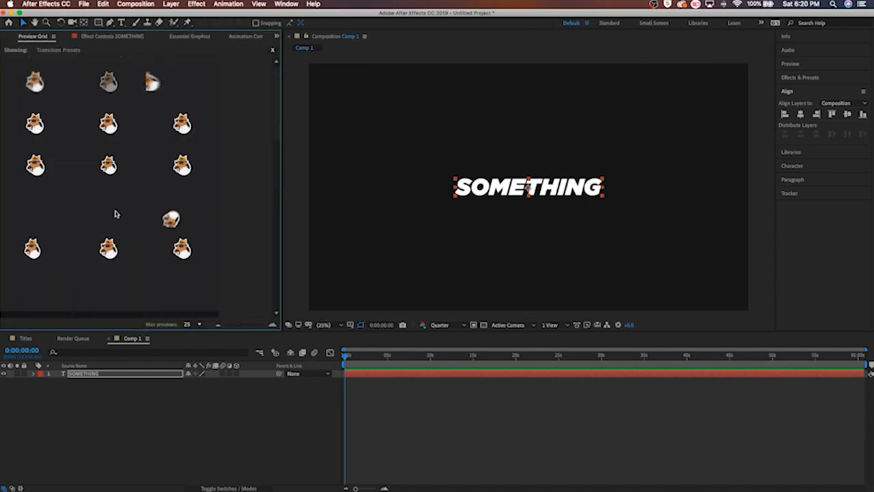
- Pick the Overshoot Scale From Anchor Point preset in Animation Composer's transition grid
left_click(171, 218)
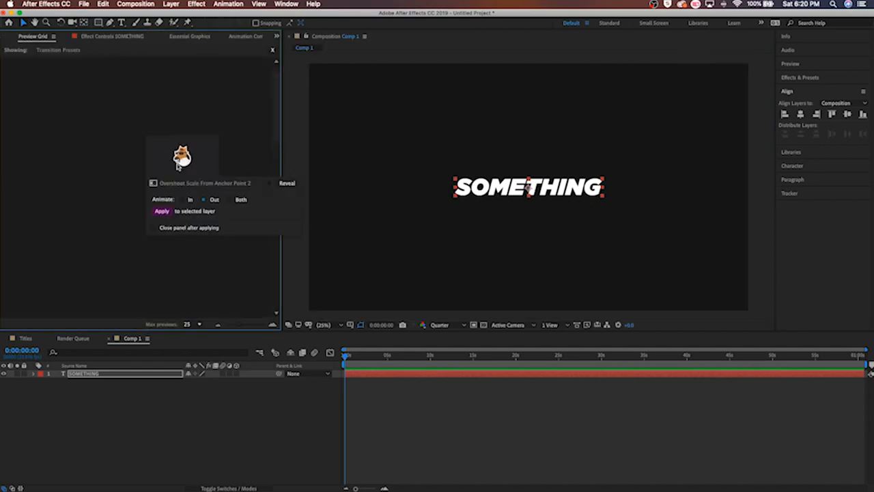